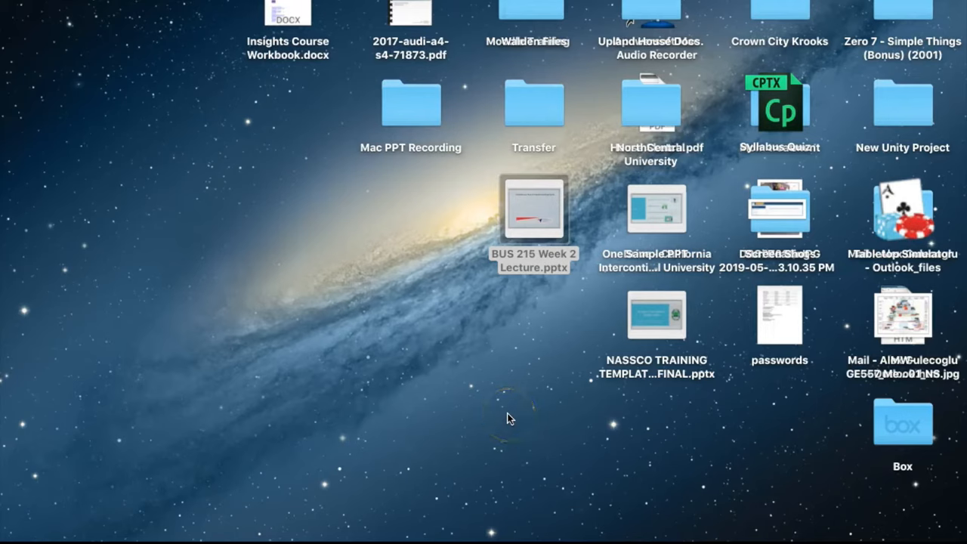
{"action": "mouse_move", "coordinate": [506, 419]}
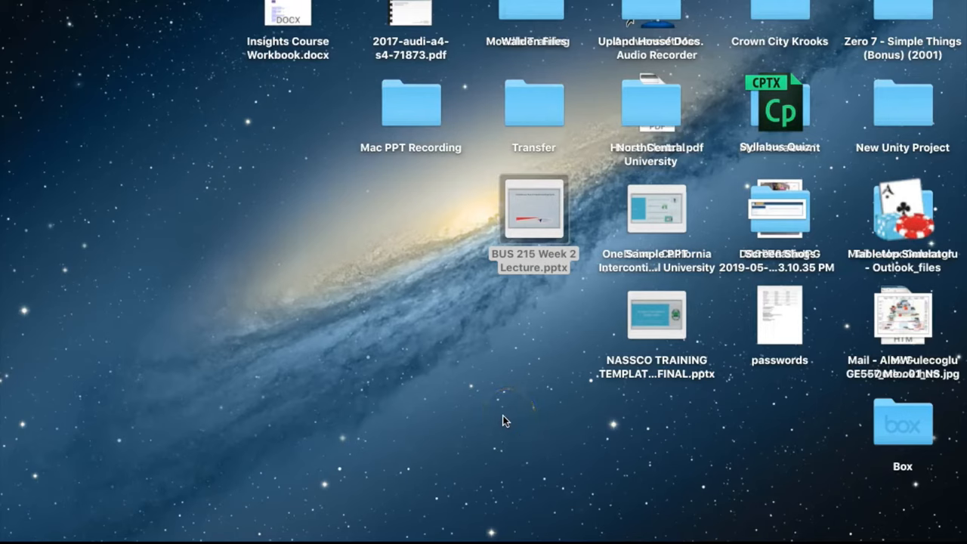
{"action": "mouse_move", "coordinate": [505, 417]}
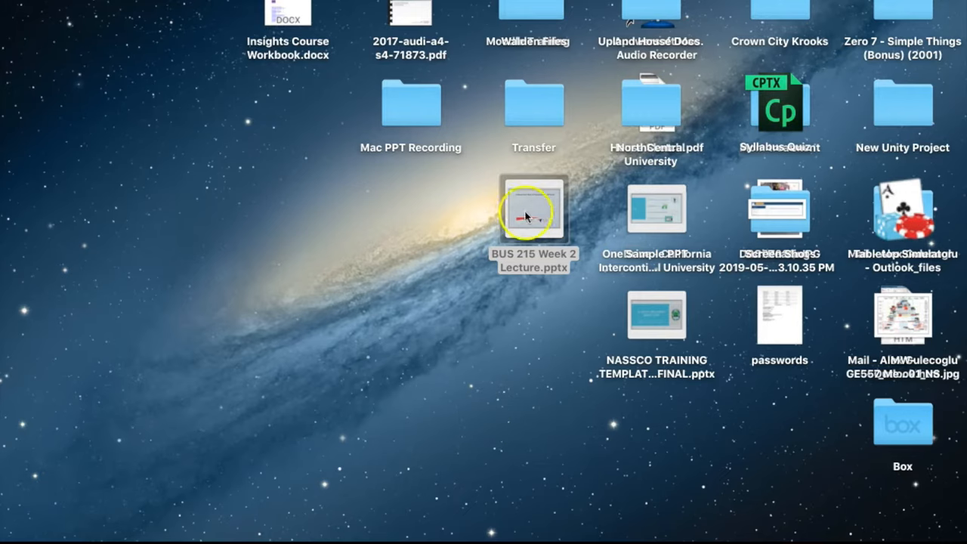
{"action": "mouse_move", "coordinate": [510, 185]}
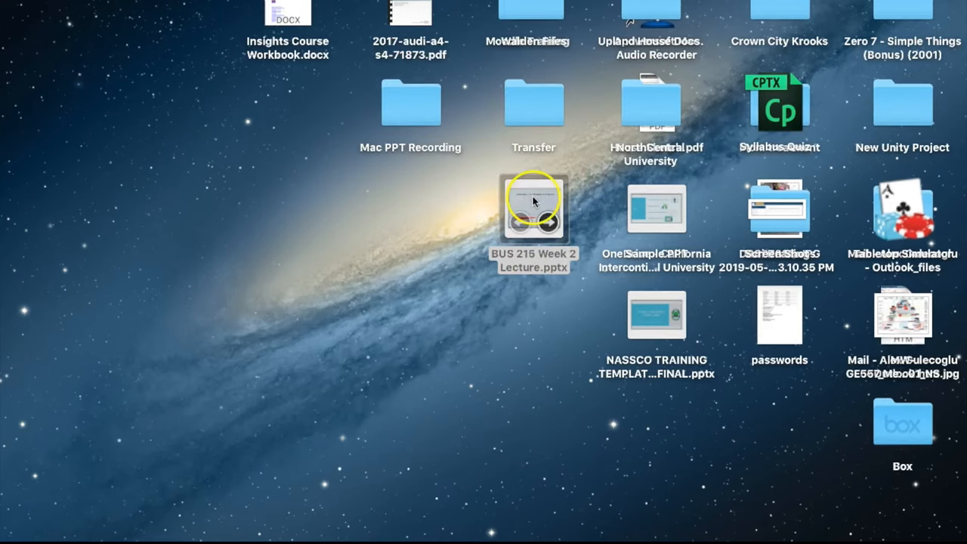
Open the BUS 215 Week 2 Lecture presentation file
{"action": "double_click", "coordinate": [533, 202]}
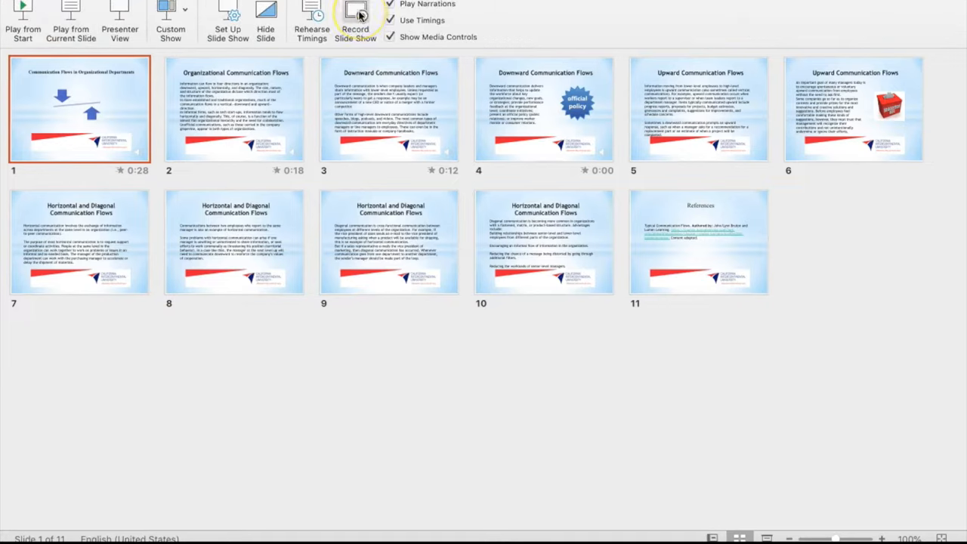
Start recording the slide show from slide 1 with narration
{"action": "left_click", "coordinate": [355, 13]}
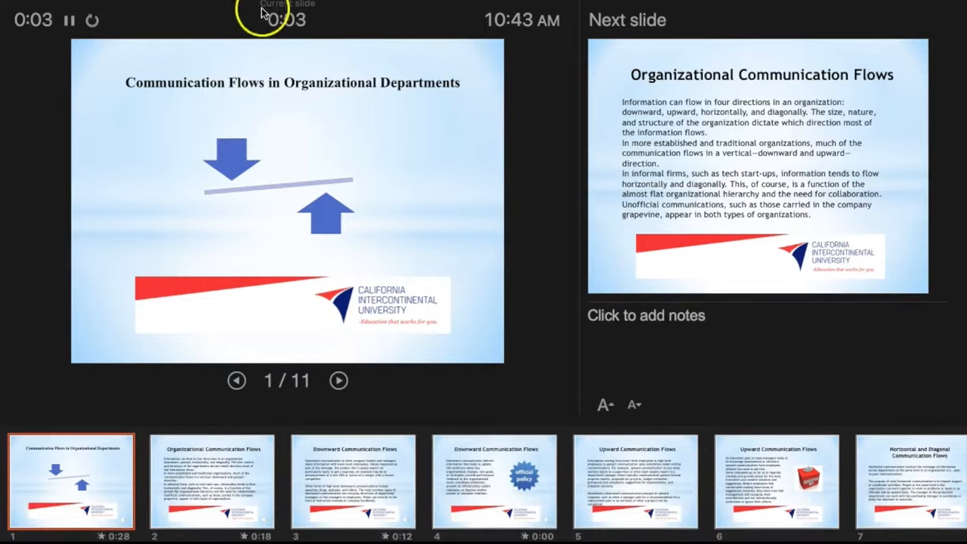
{"action": "mouse_move", "coordinate": [343, 68]}
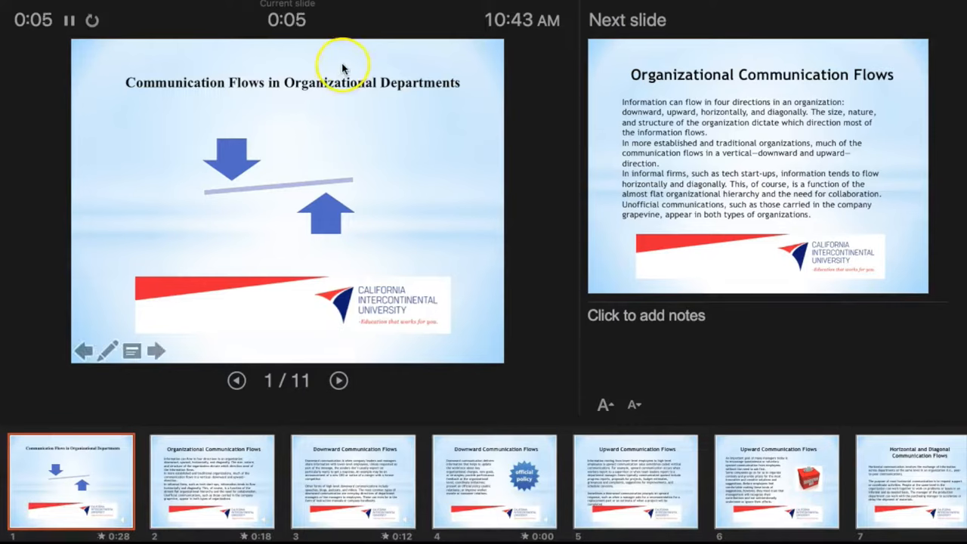
{"action": "mouse_move", "coordinate": [238, 145]}
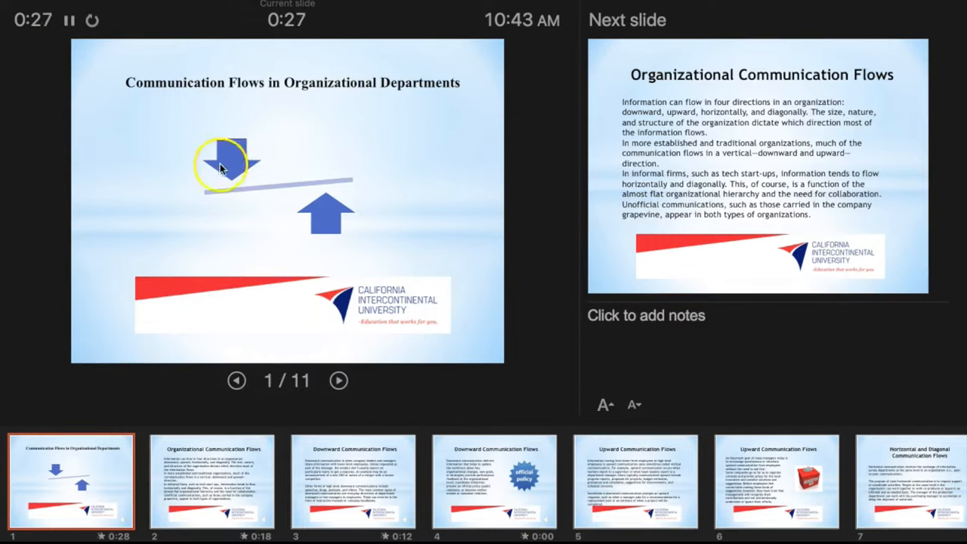
Advance the recording to slide 2, then on to slide 3
{"action": "left_click", "coordinate": [339, 380]}
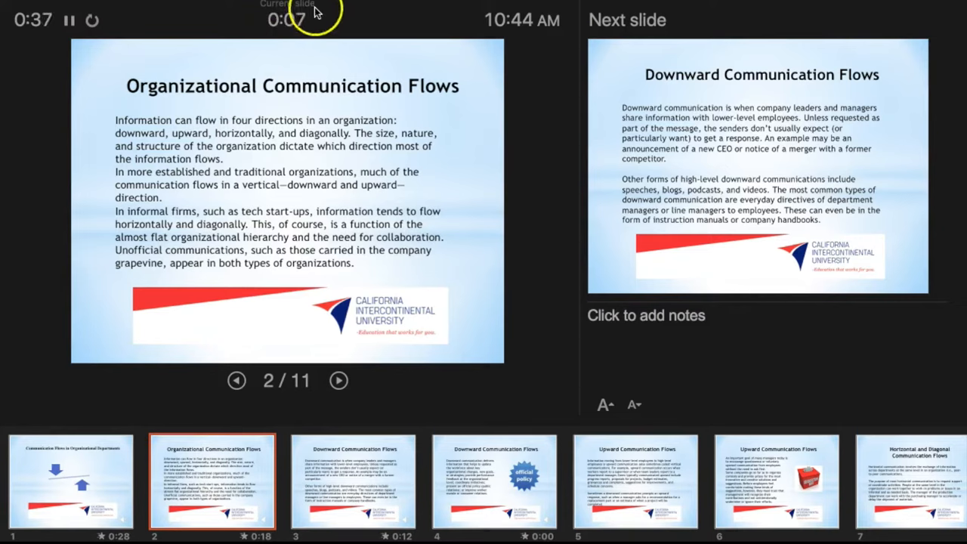
{"action": "mouse_move", "coordinate": [211, 404]}
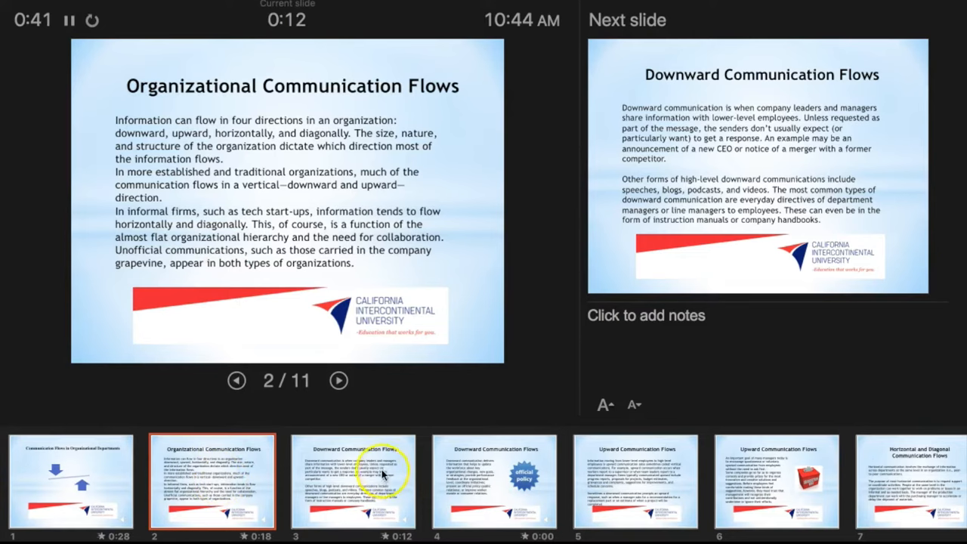
{"action": "left_click", "coordinate": [338, 380]}
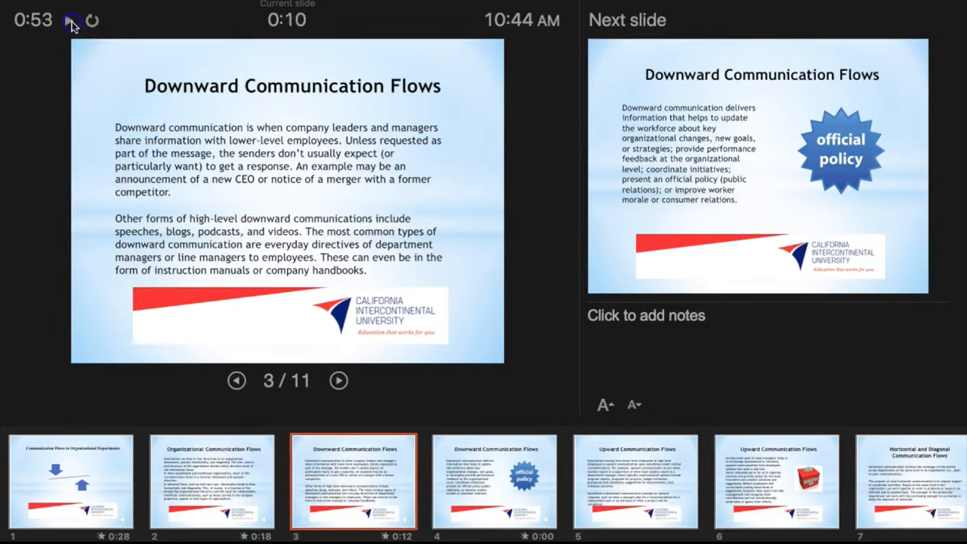
End the recording and save the new 53-second slide timings
{"action": "left_click", "coordinate": [68, 19]}
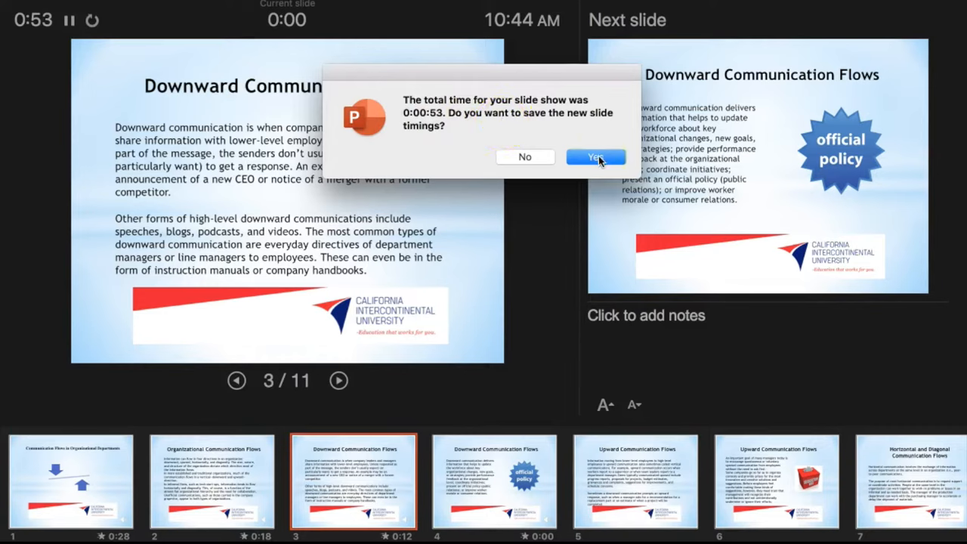
{"action": "left_click", "coordinate": [595, 156]}
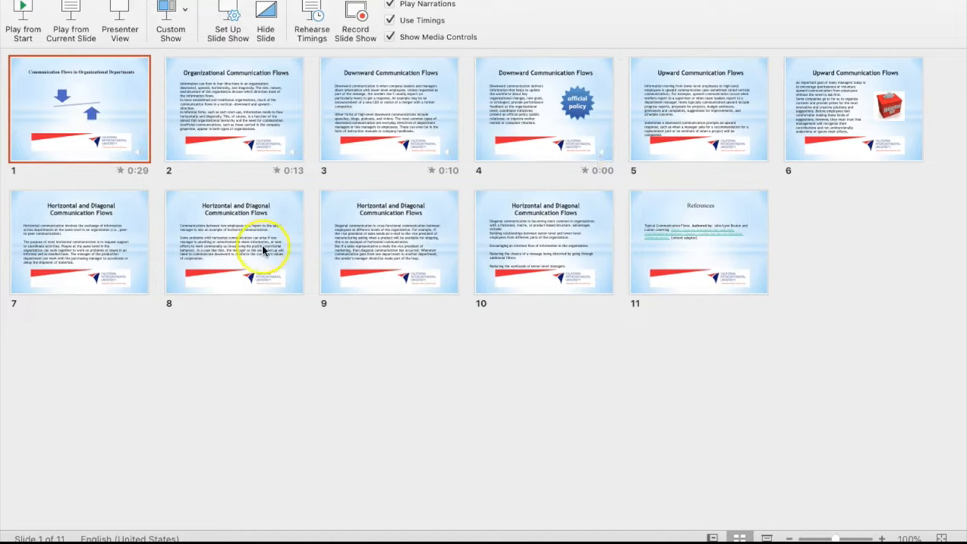
{"action": "mouse_move", "coordinate": [246, 148]}
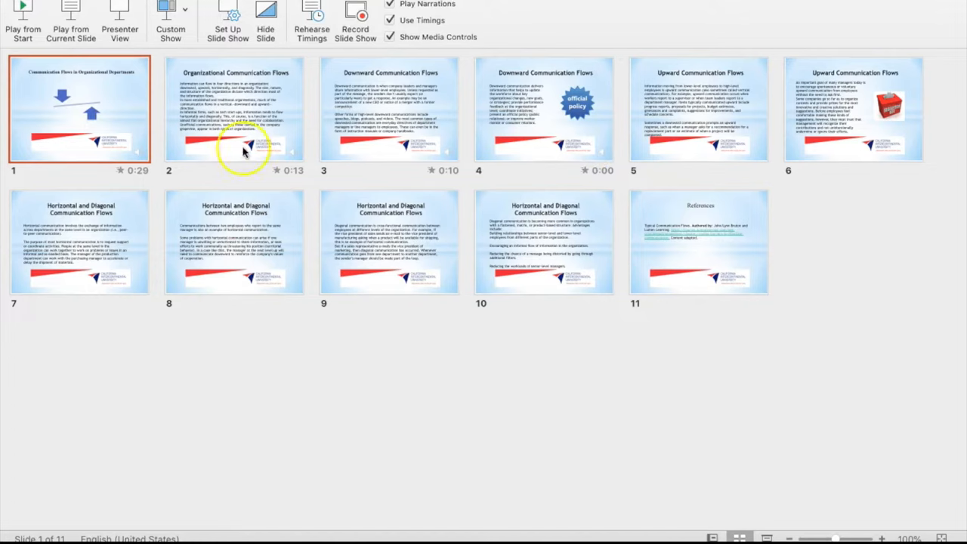
{"action": "mouse_move", "coordinate": [574, 124]}
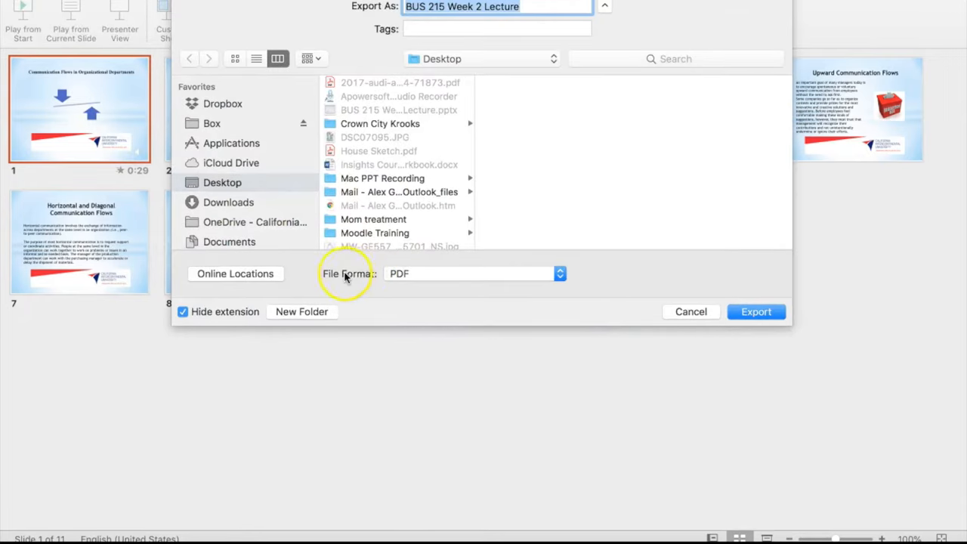
Set the export format to MP4 and enable recorded timings and narrations
{"action": "left_click", "coordinate": [472, 273]}
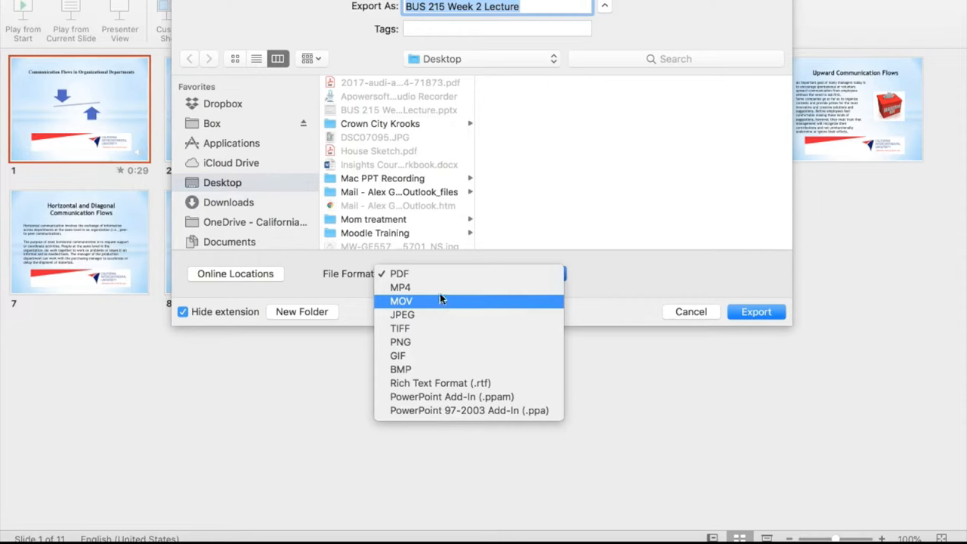
{"action": "left_click", "coordinate": [400, 287]}
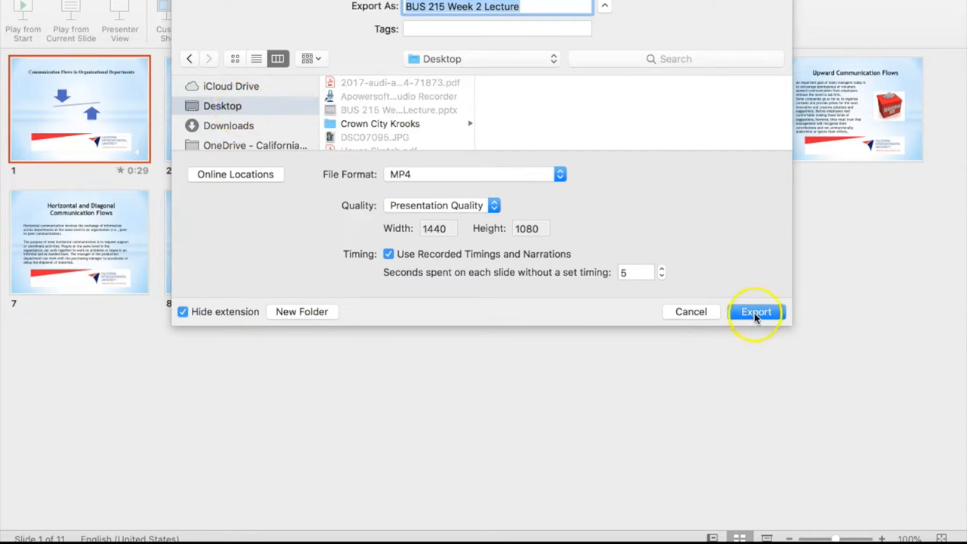
{"action": "left_click", "coordinate": [755, 311]}
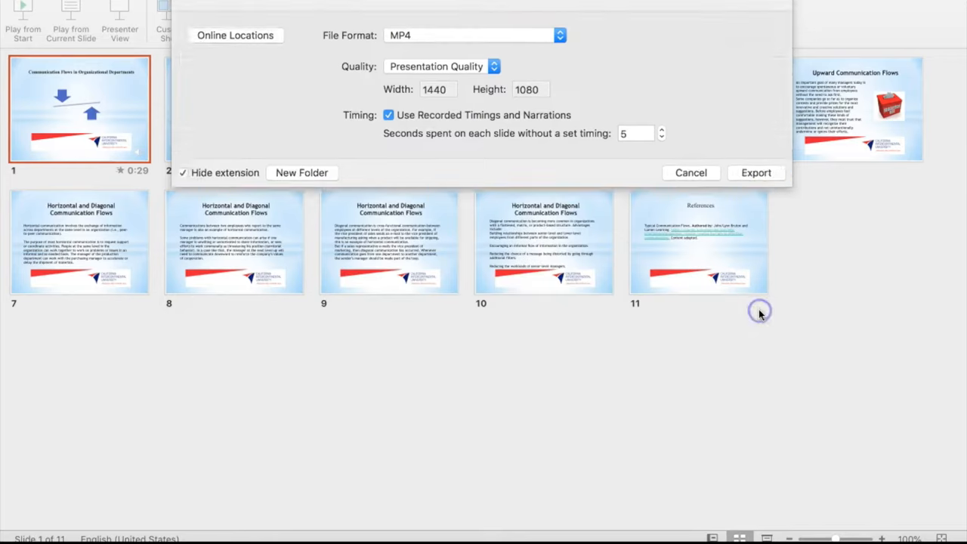
Export the video to the Desktop and cancel the close warning so conversion continues
{"action": "left_click", "coordinate": [755, 172]}
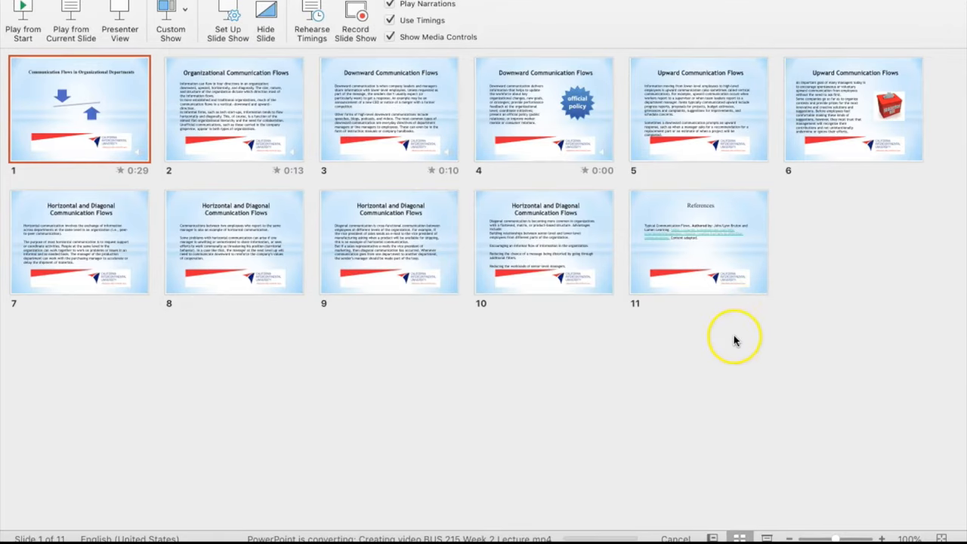
{"action": "mouse_move", "coordinate": [136, 278]}
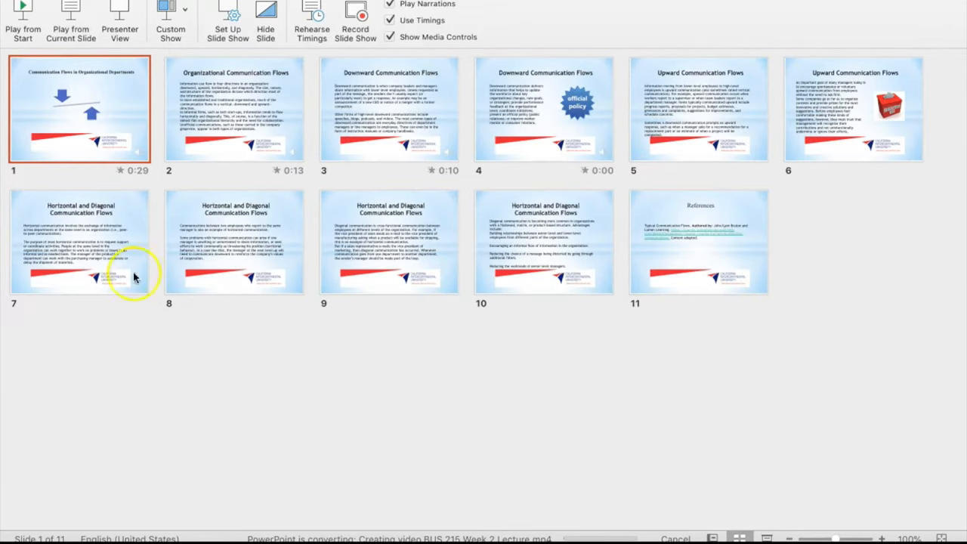
{"action": "mouse_move", "coordinate": [657, 301]}
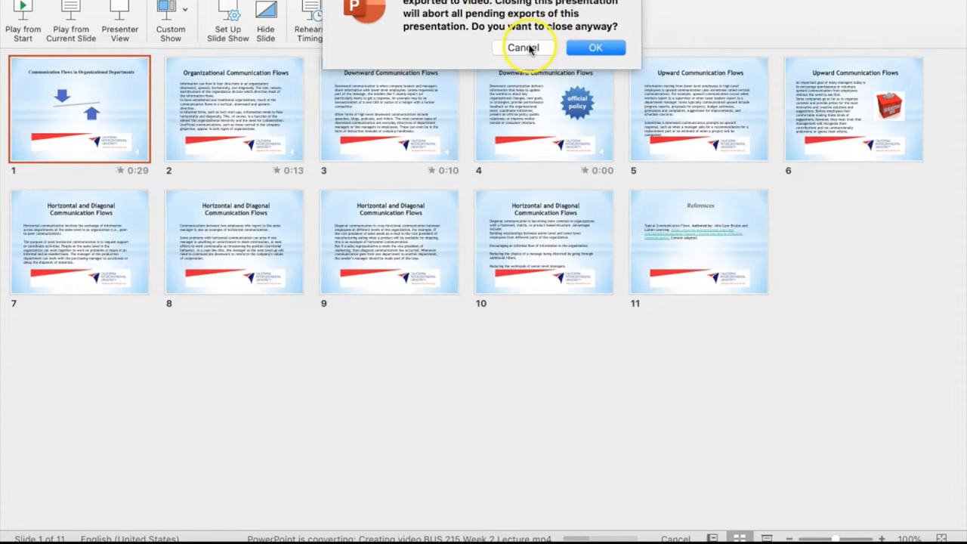
{"action": "left_click", "coordinate": [522, 47]}
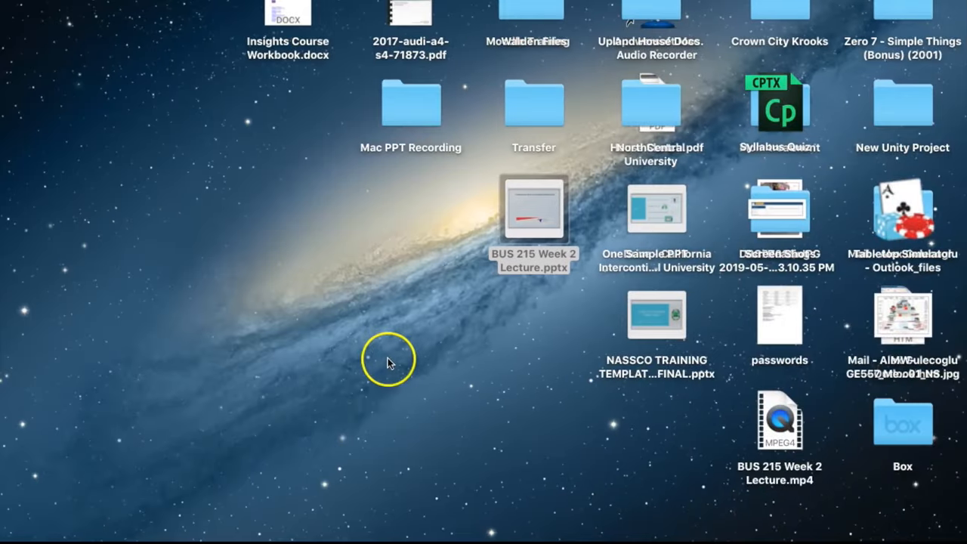
{"action": "mouse_move", "coordinate": [336, 274]}
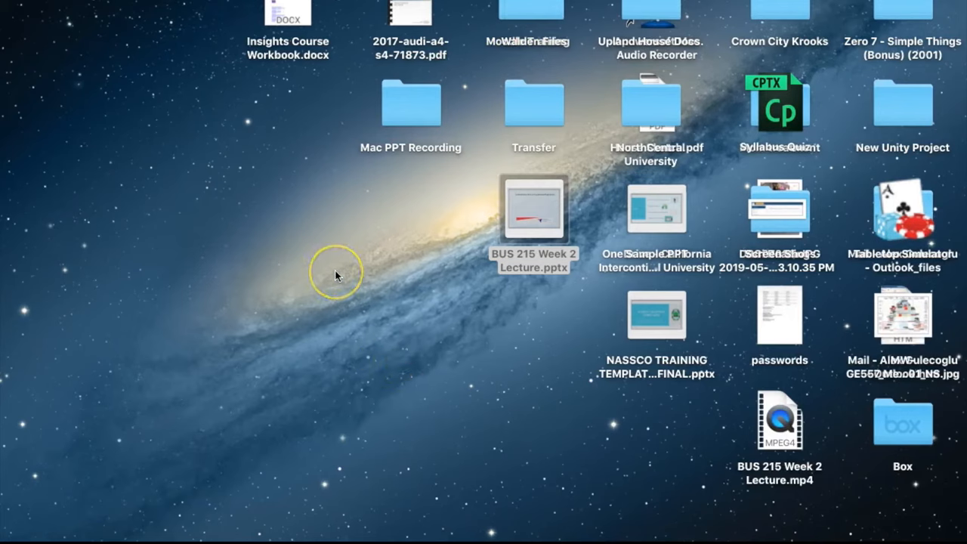
{"action": "mouse_move", "coordinate": [556, 121]}
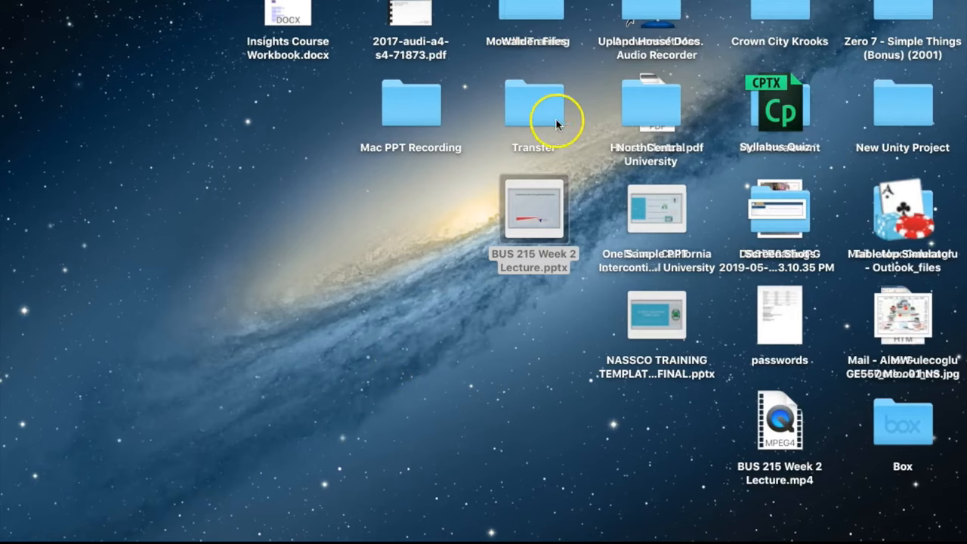
{"action": "mouse_move", "coordinate": [742, 406]}
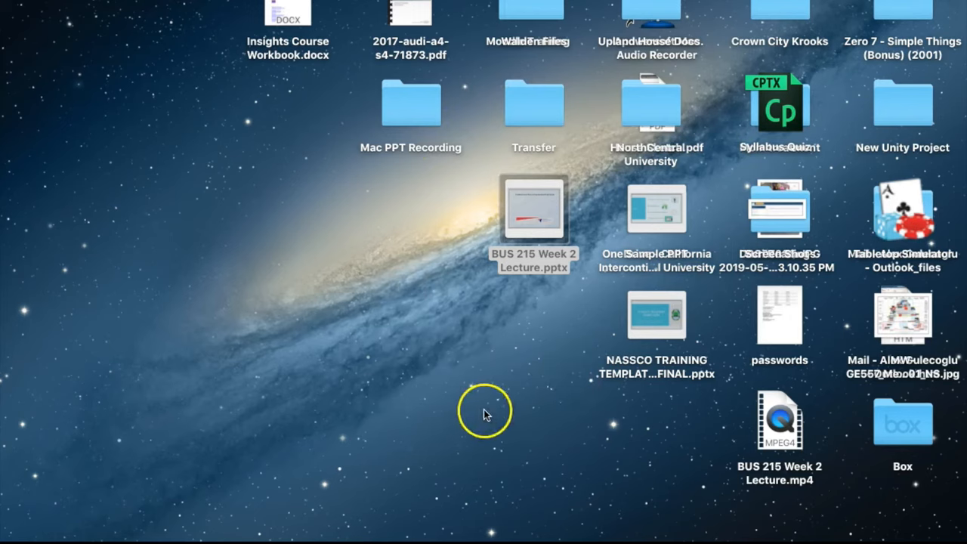
{"action": "mouse_move", "coordinate": [779, 414]}
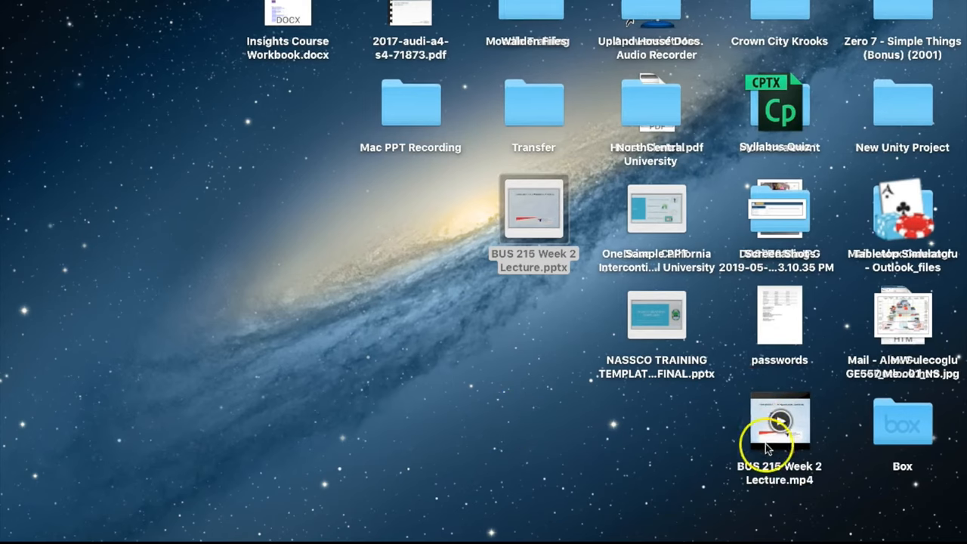
{"action": "mouse_move", "coordinate": [779, 422]}
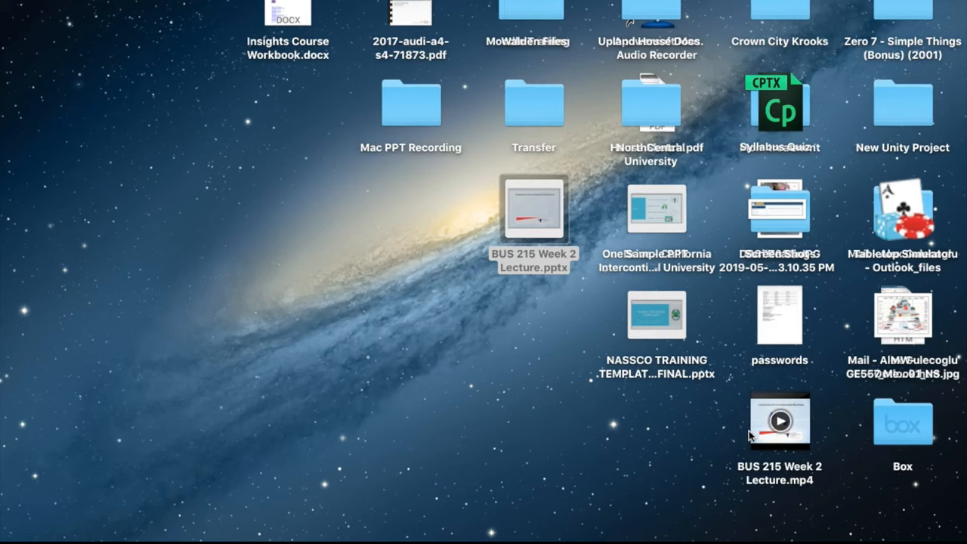
{"action": "mouse_move", "coordinate": [795, 411]}
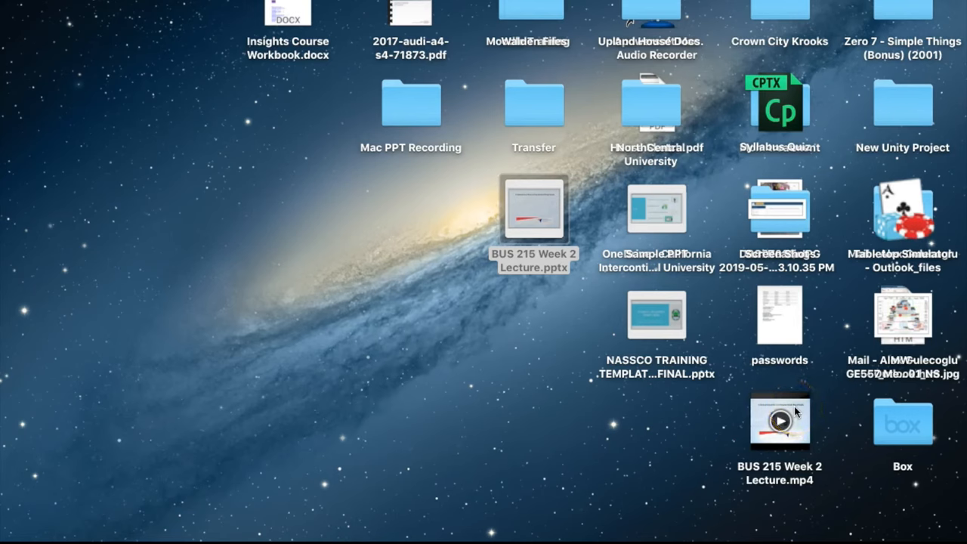
Open BUS 215 Week 2 Lecture.mp4 with VLC from its context menu
{"action": "right_click", "coordinate": [779, 423]}
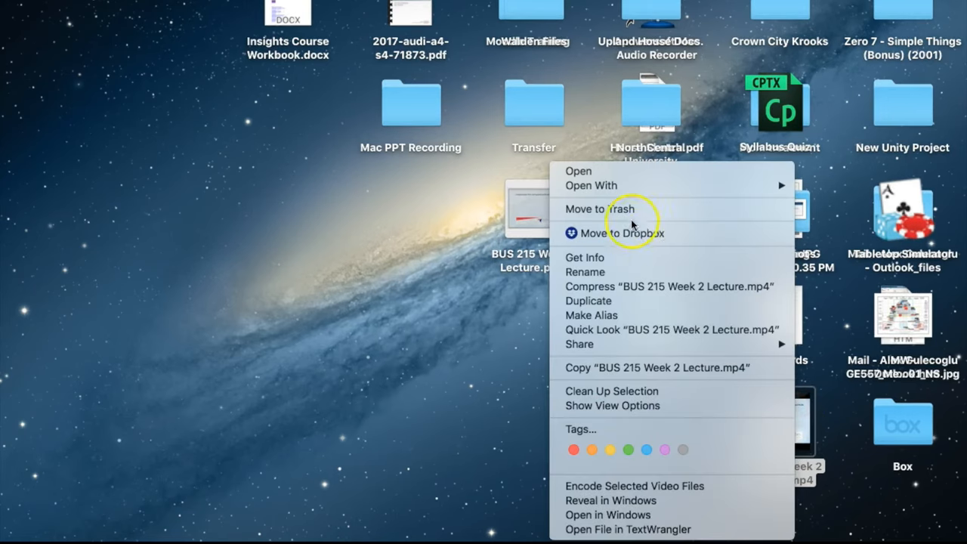
{"action": "mouse_move", "coordinate": [591, 186]}
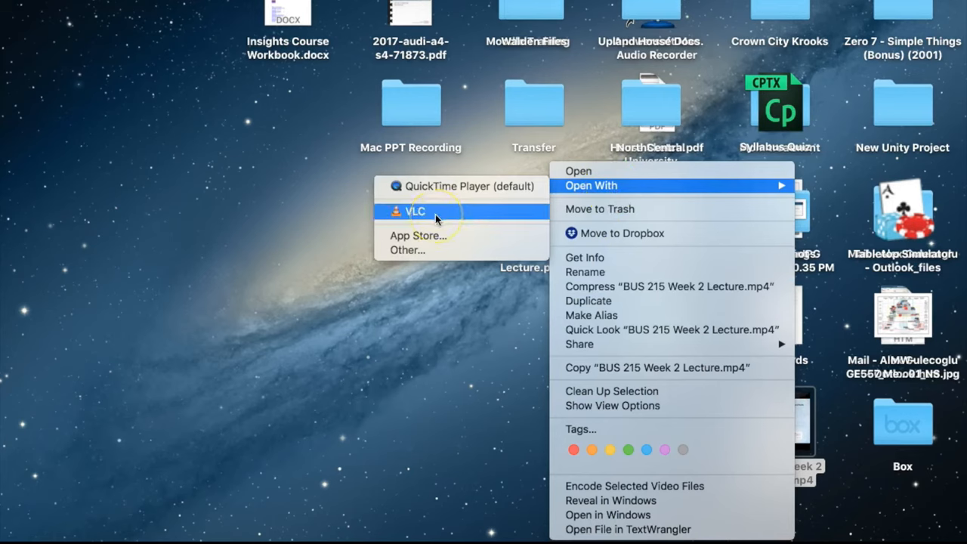
{"action": "mouse_move", "coordinate": [461, 186]}
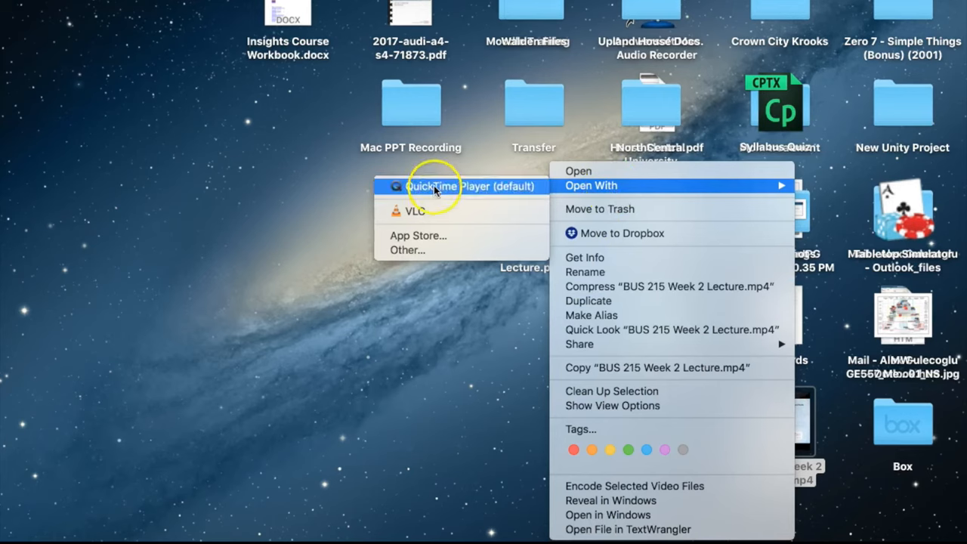
{"action": "mouse_move", "coordinate": [434, 210]}
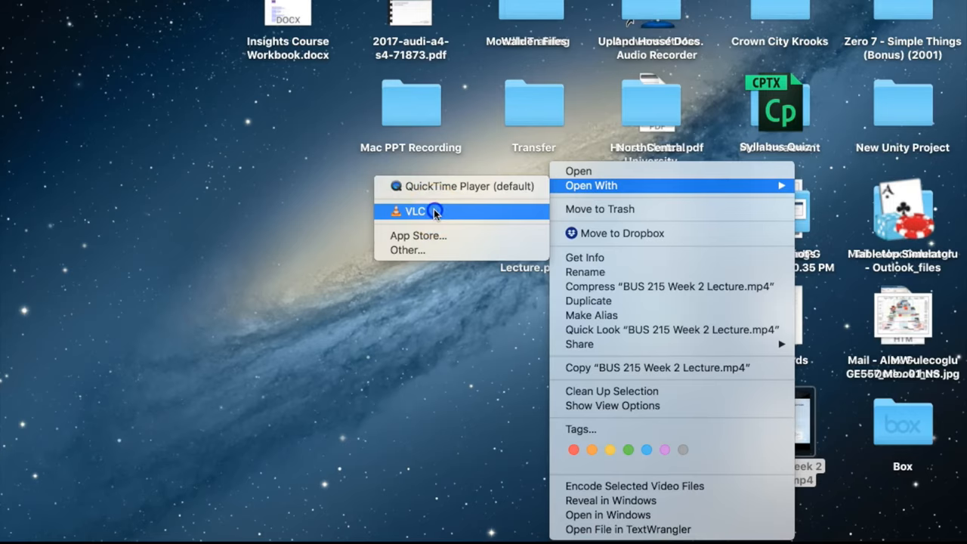
{"action": "left_click", "coordinate": [415, 210]}
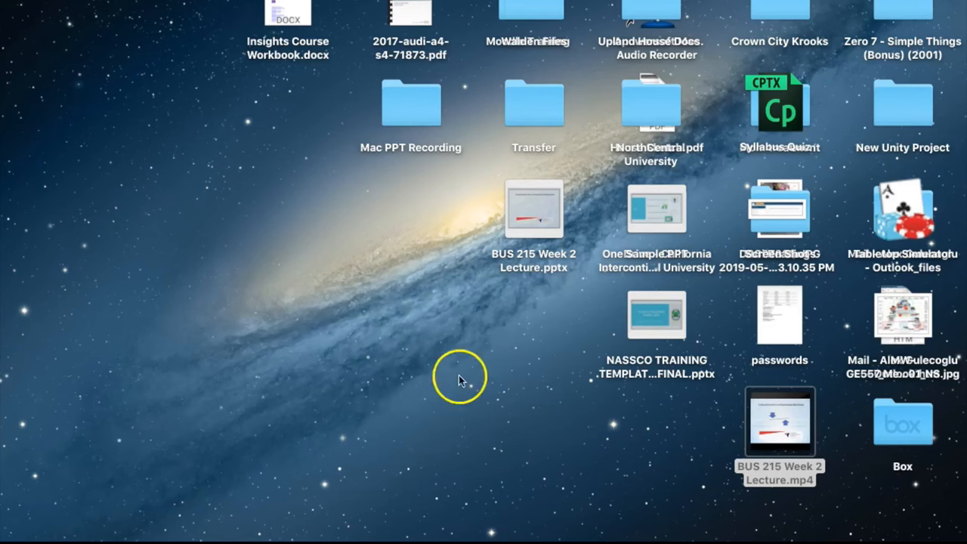
{"action": "mouse_move", "coordinate": [779, 421]}
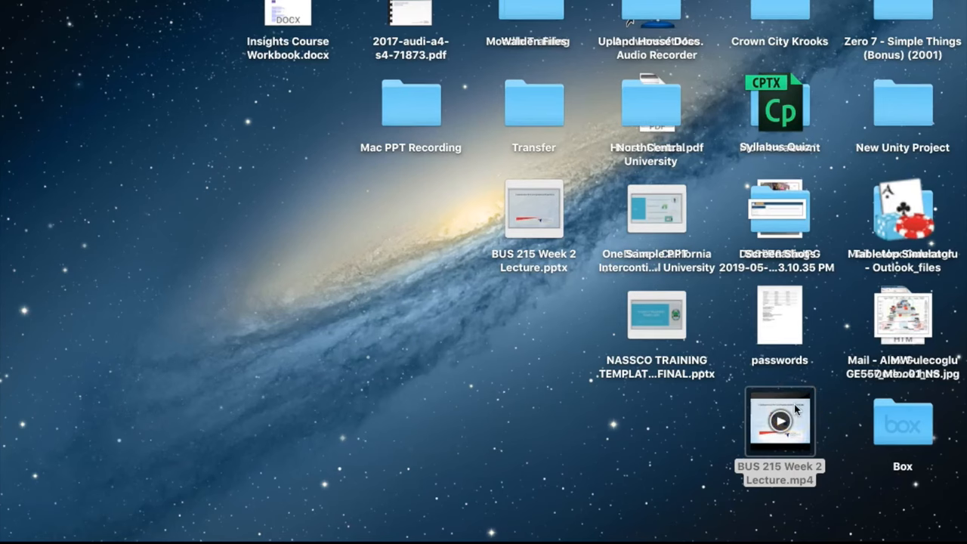